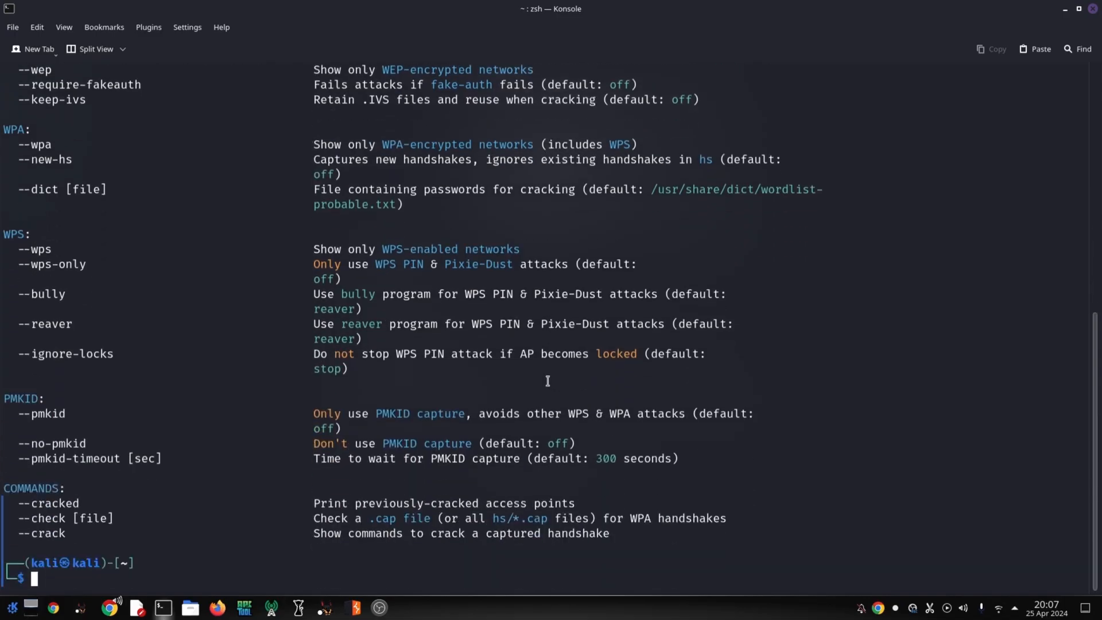
mouse_move(673, 566)
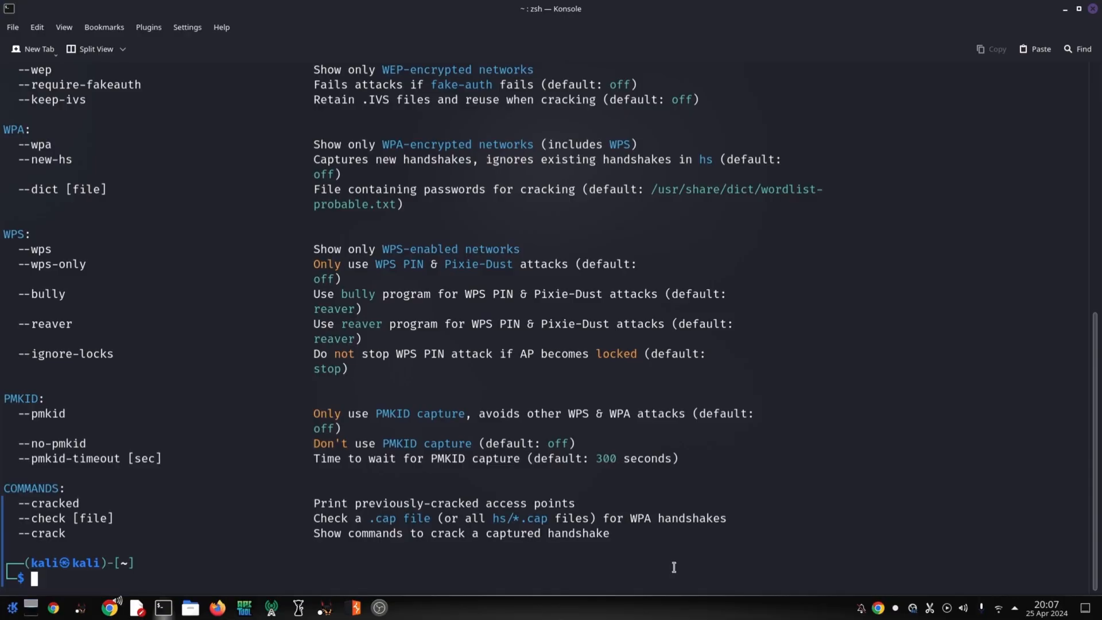